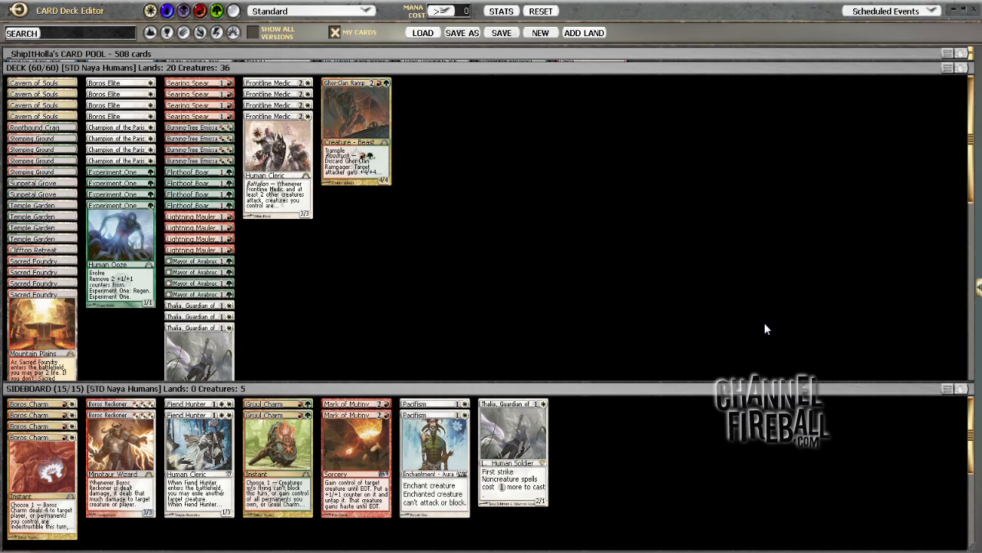
mouse_move(549, 339)
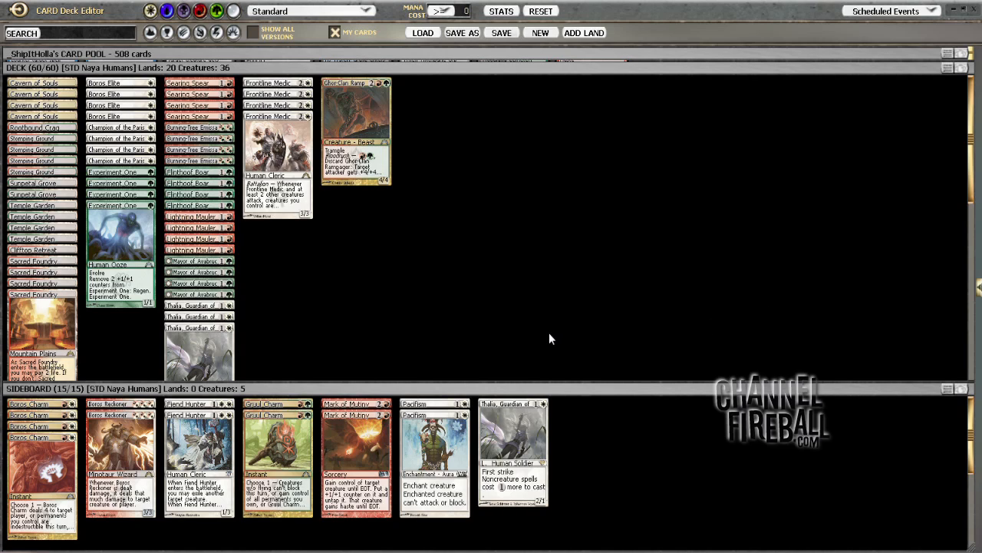
mouse_move(124, 345)
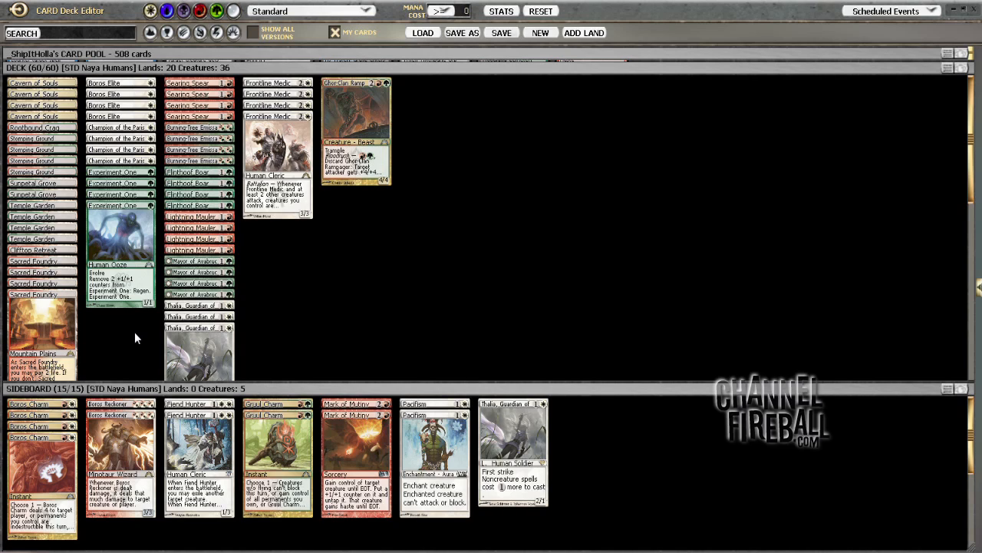
mouse_move(118, 339)
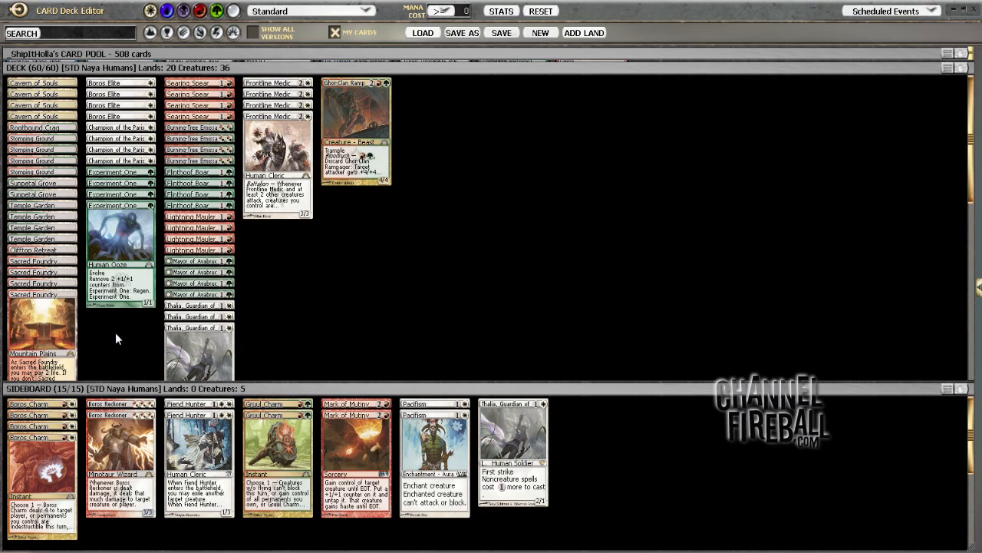
mouse_move(269, 312)
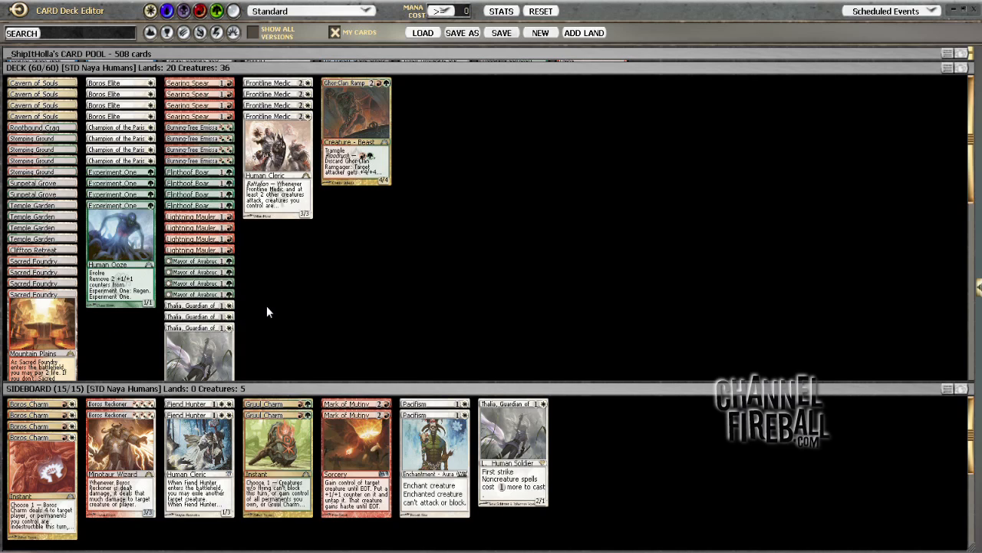
mouse_move(355, 302)
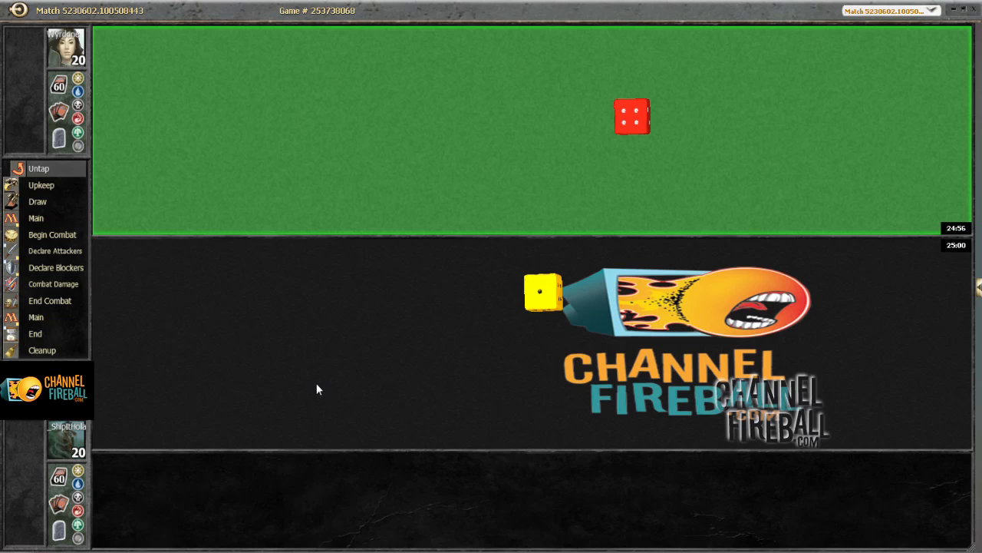
mouse_move(312, 373)
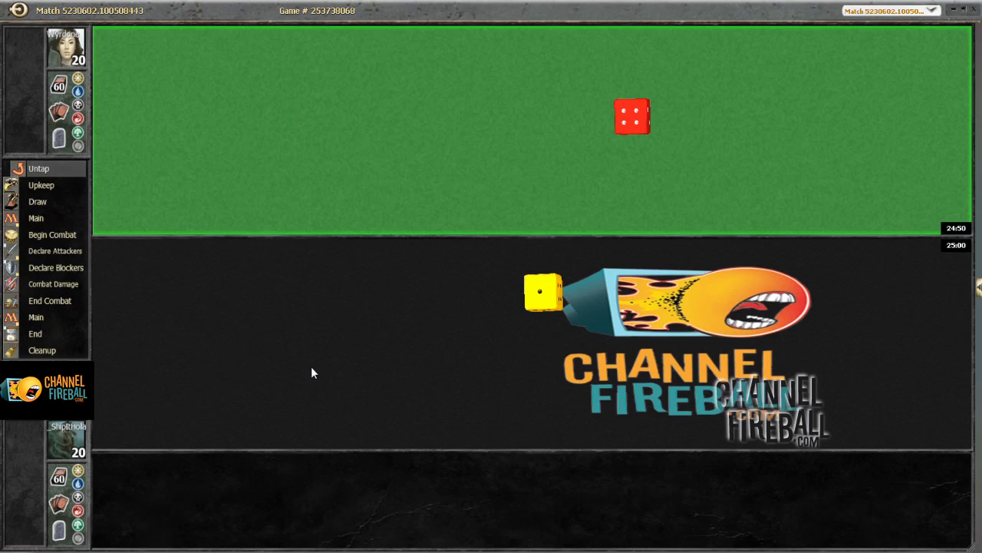
mouse_move(318, 355)
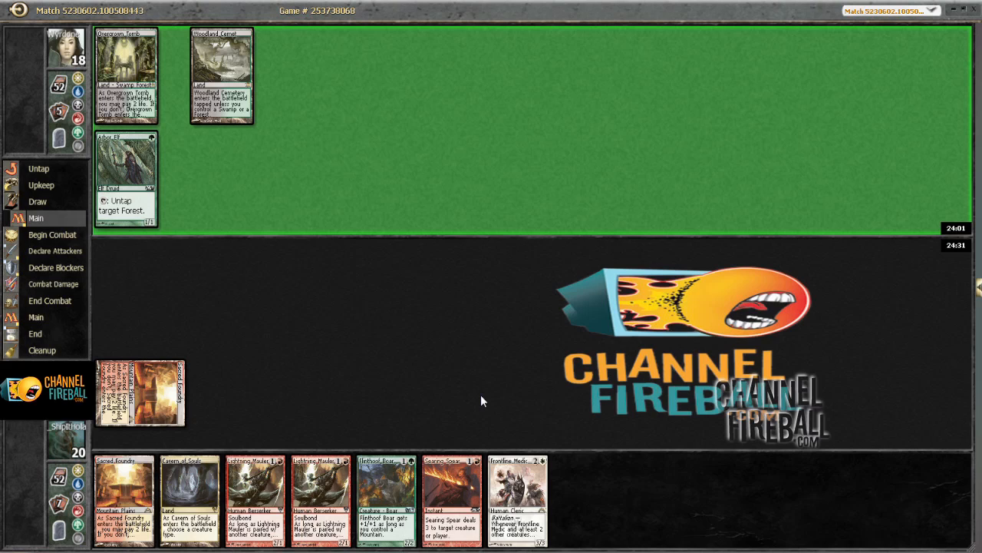
mouse_move(481, 397)
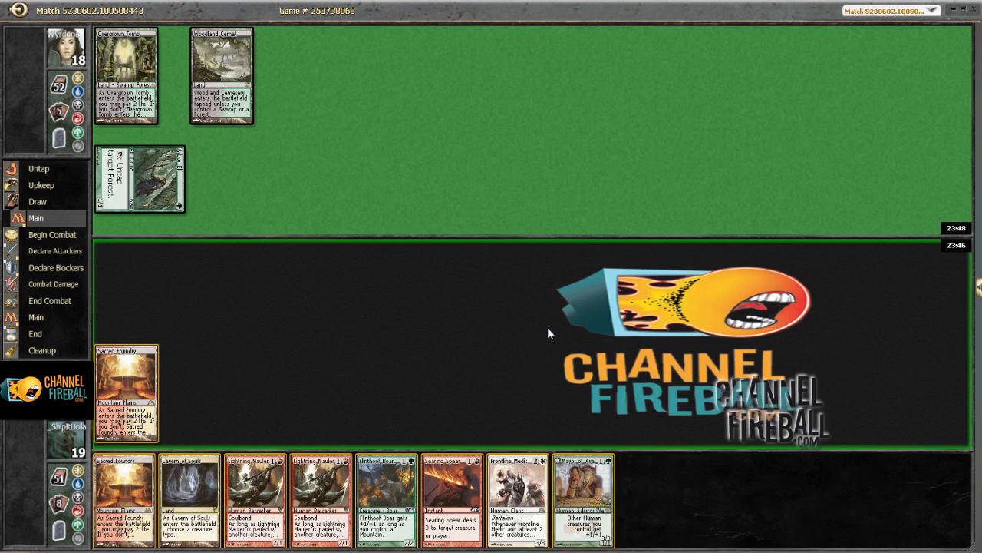
mouse_move(241, 229)
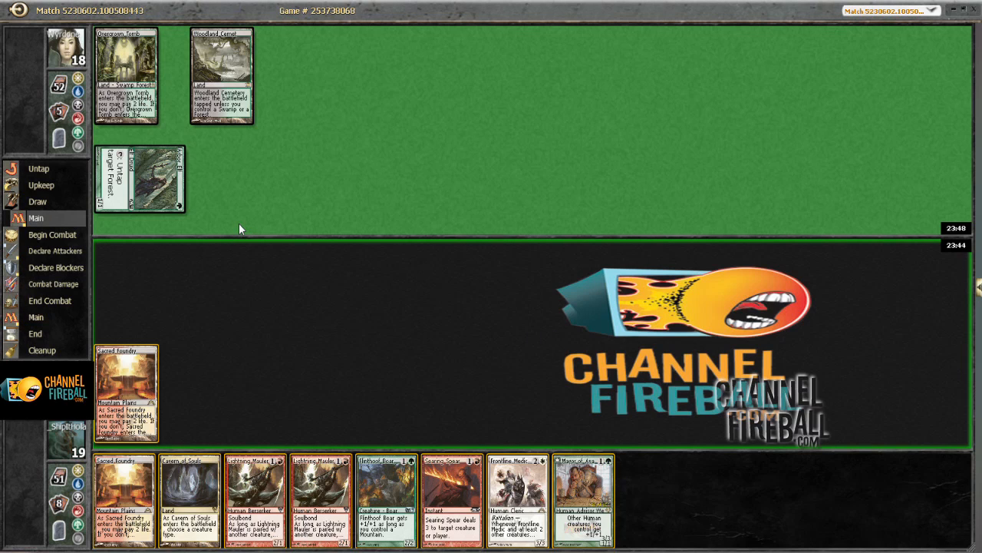
mouse_move(241, 264)
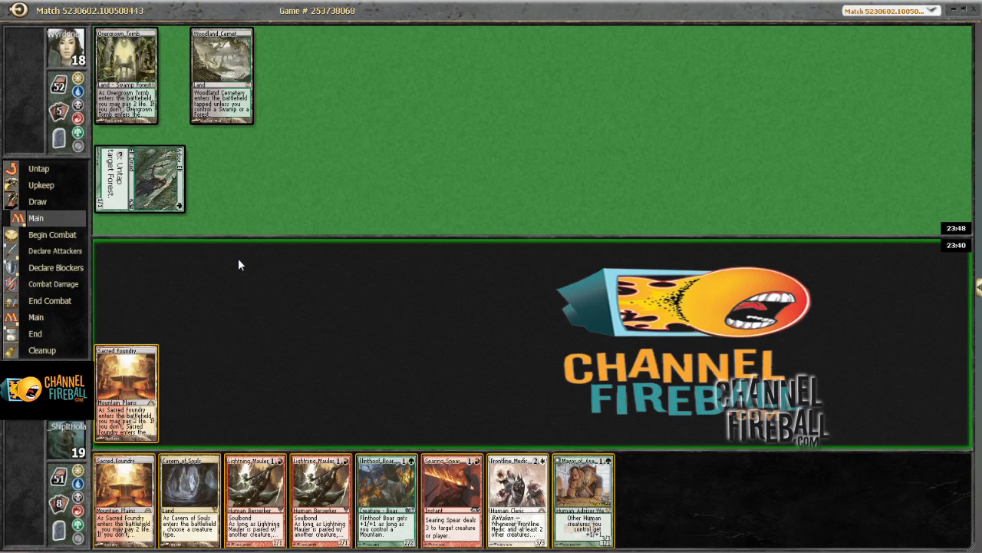
mouse_move(564, 418)
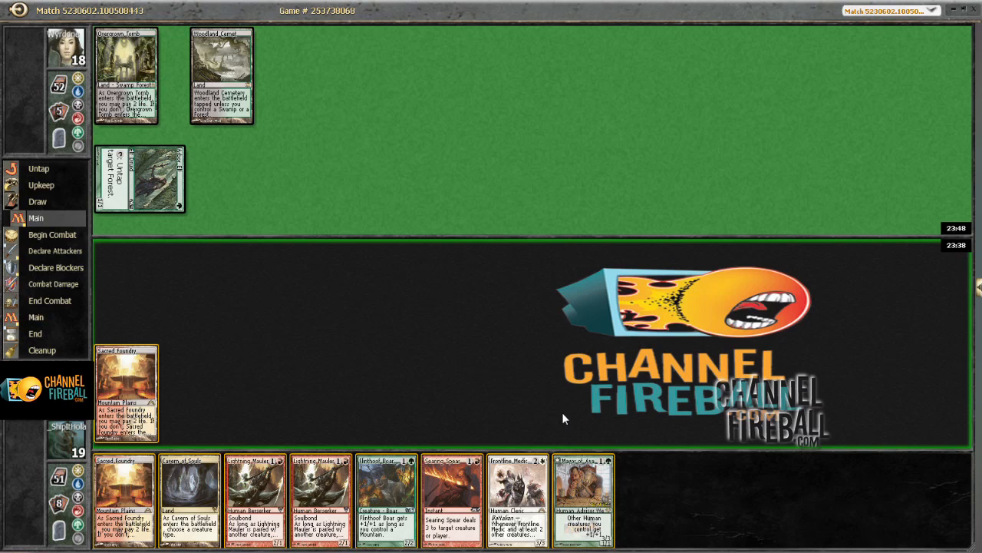
mouse_move(553, 370)
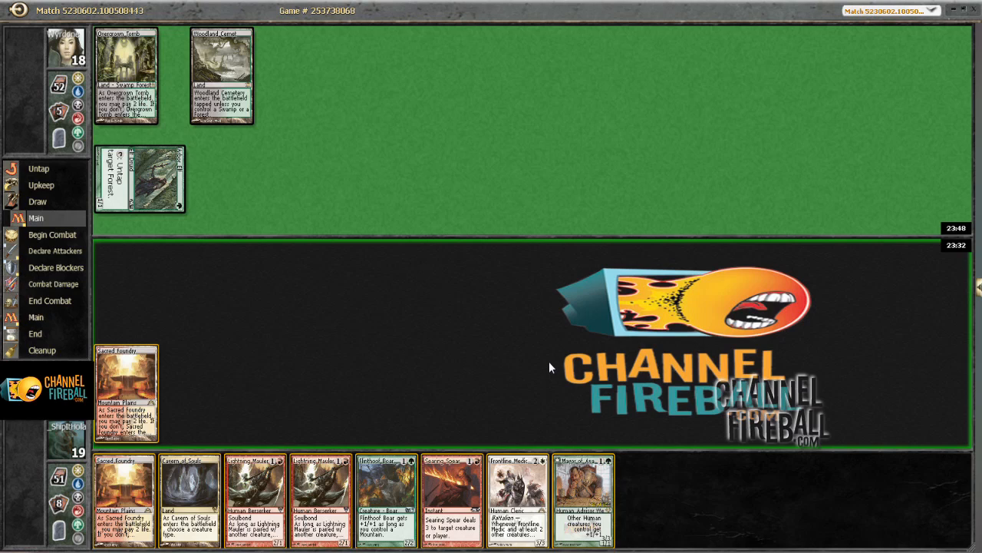
mouse_move(219, 414)
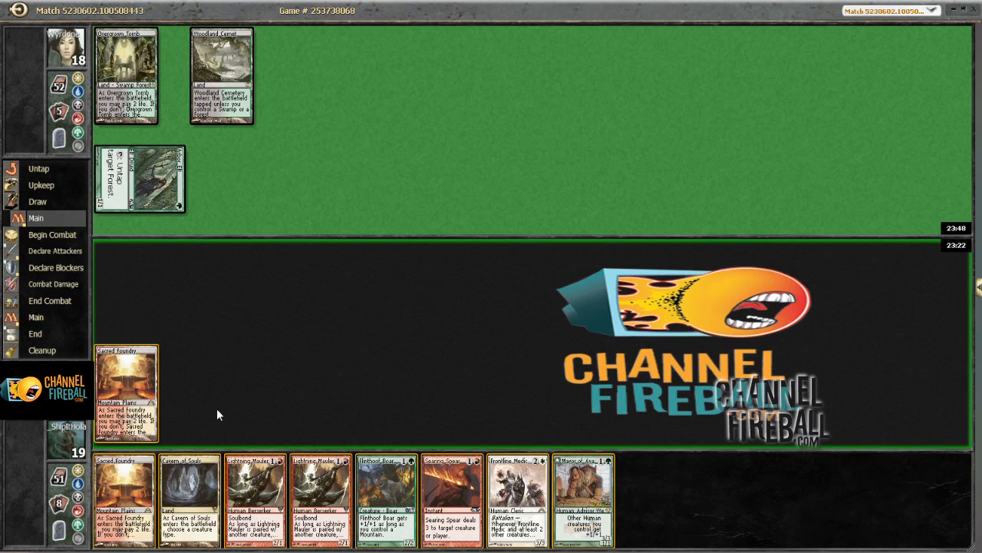
mouse_move(278, 260)
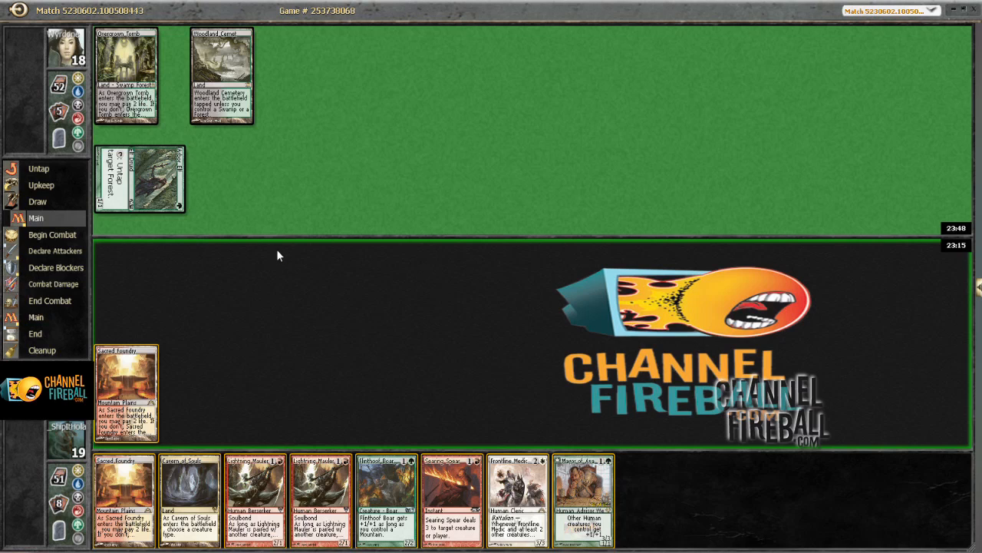
mouse_move(383, 332)
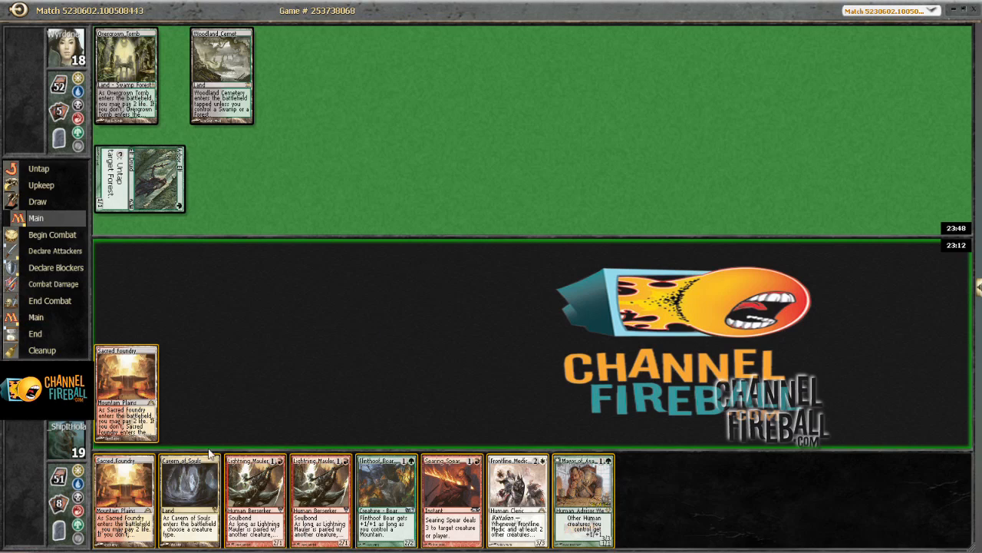
mouse_move(185, 497)
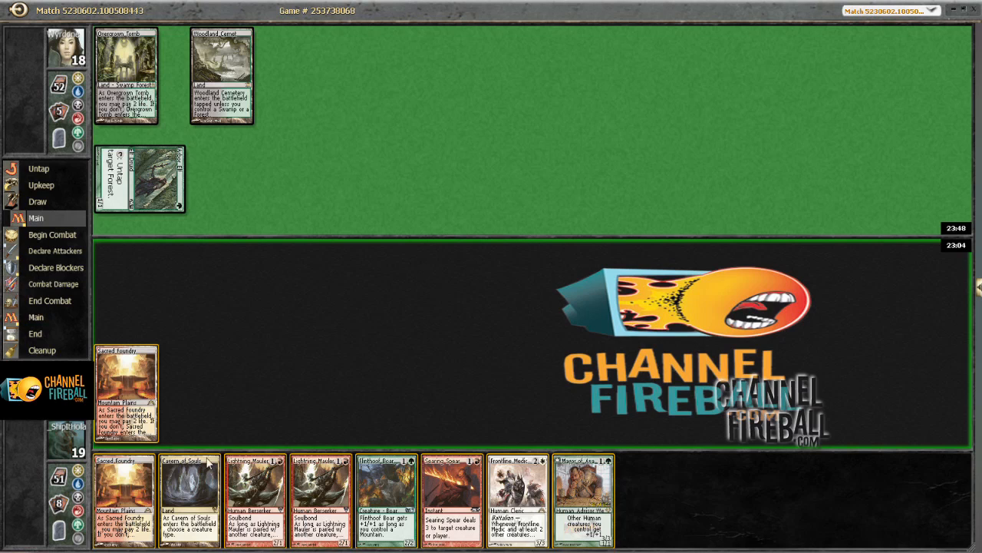
mouse_move(175, 481)
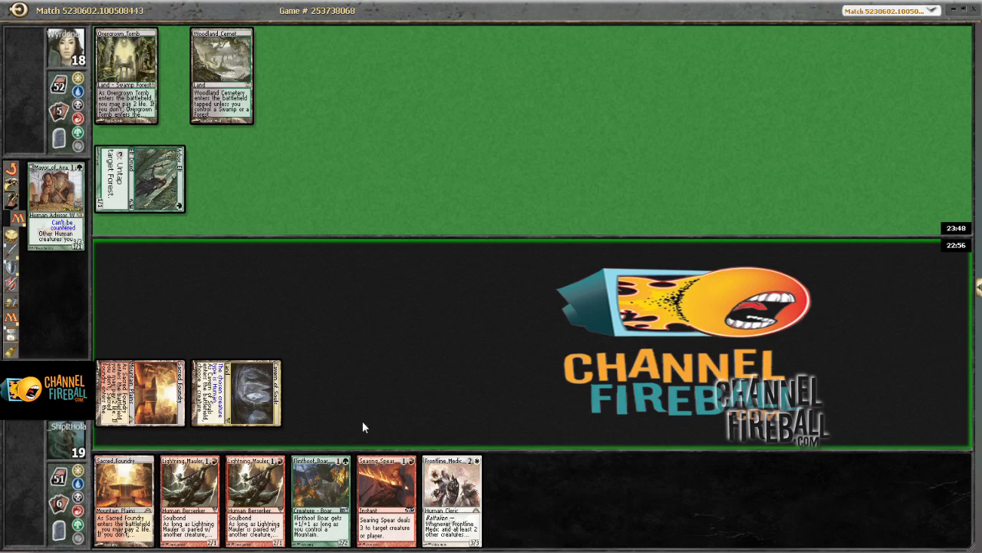
mouse_move(376, 410)
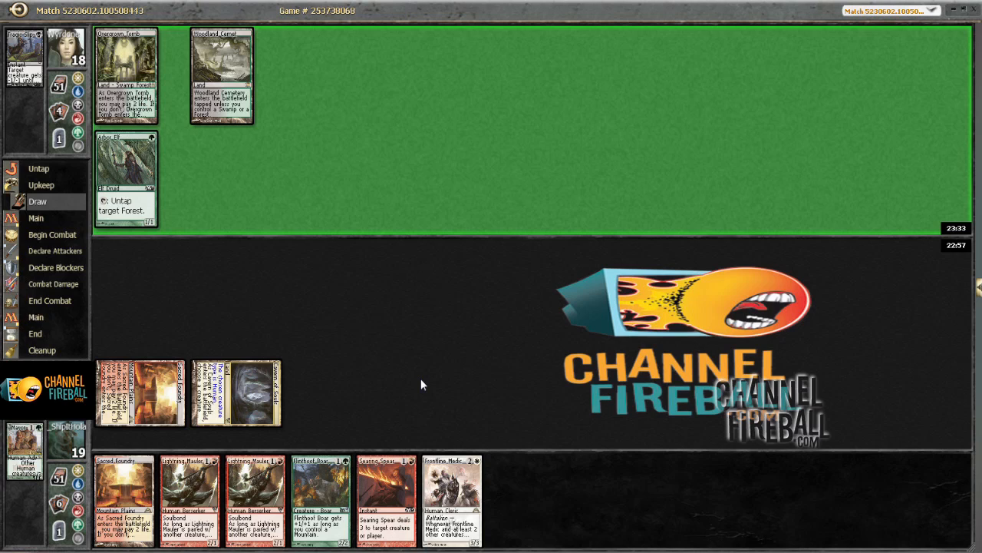
Pass priority so the opponent's turn advances to its draw step
click(35, 218)
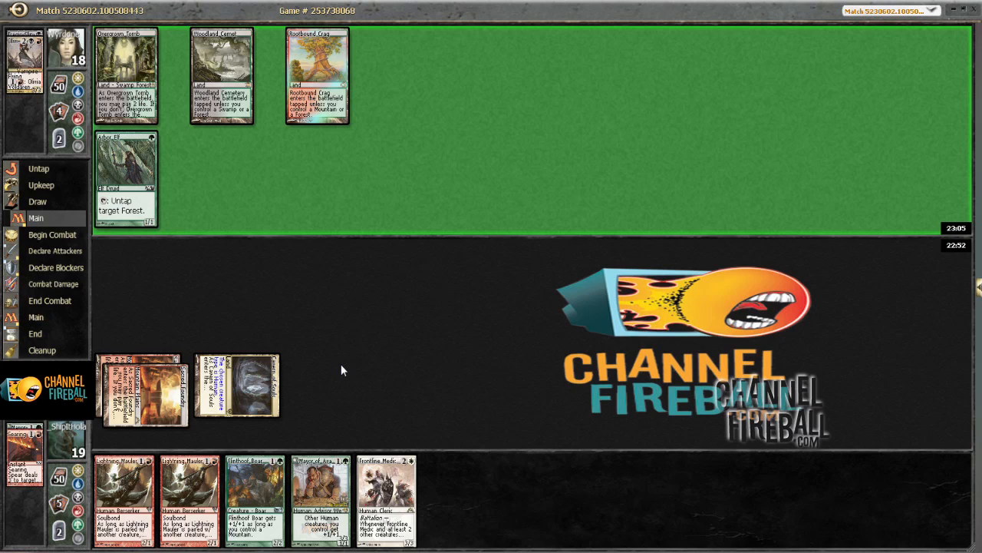
Keep passing priority after the second Sacred Foundry and Searing Spear
click(53, 234)
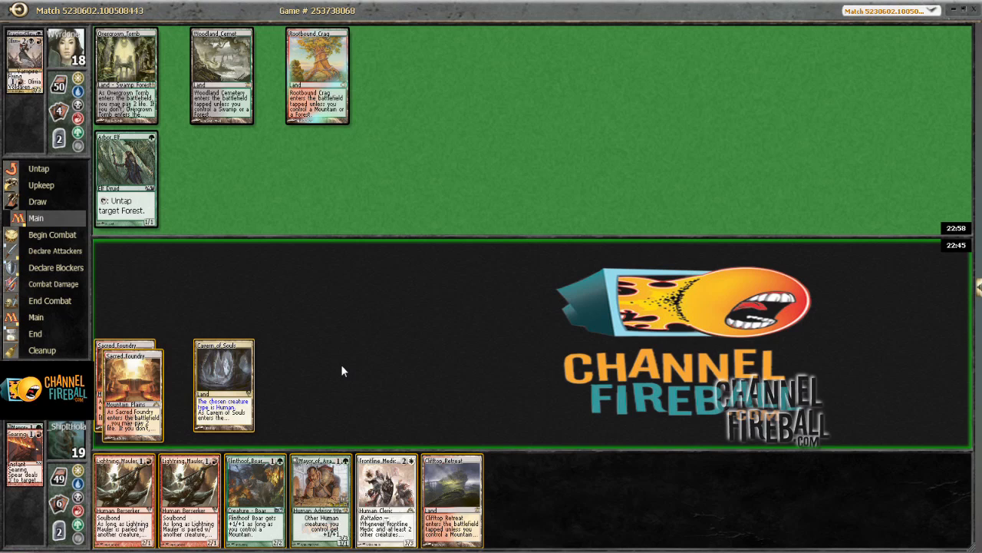
mouse_move(472, 489)
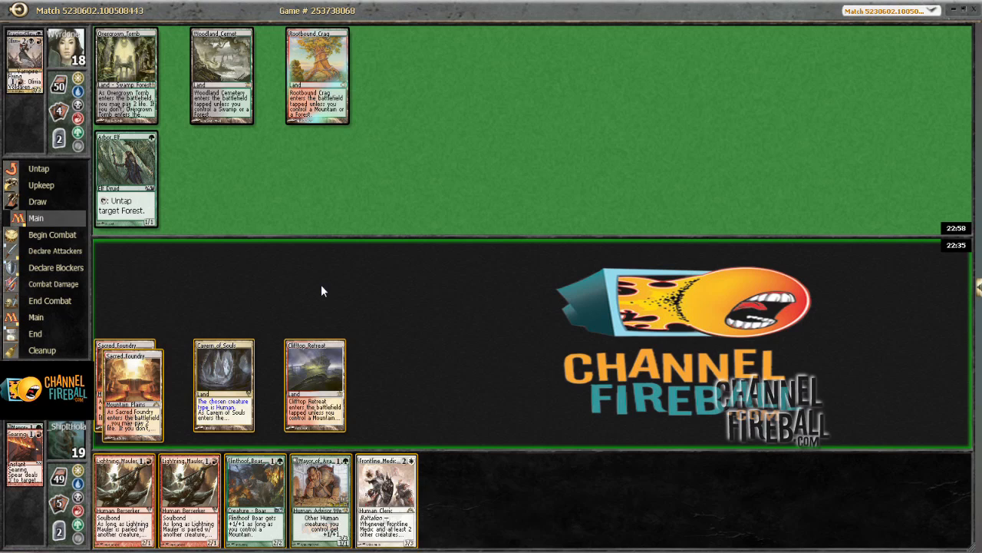
mouse_move(242, 274)
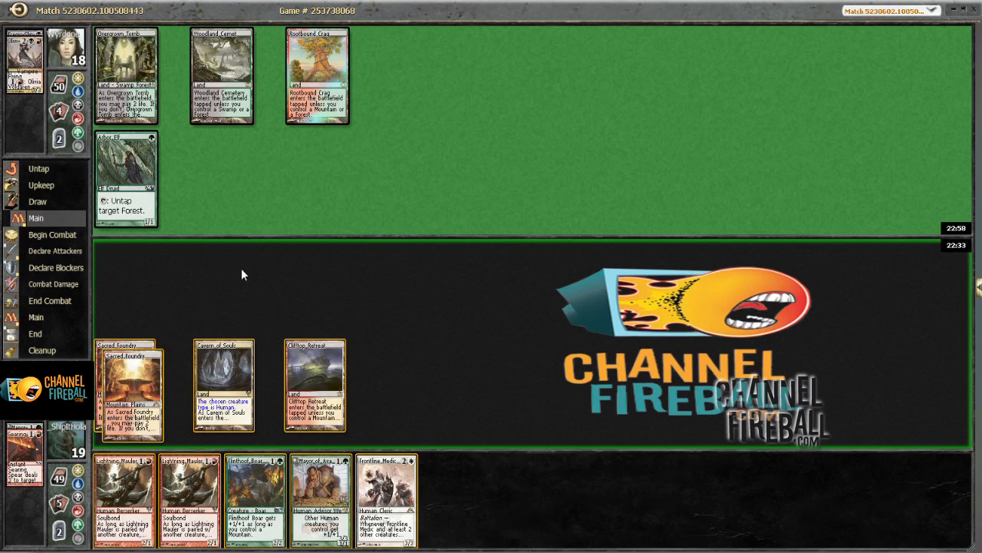
mouse_move(153, 226)
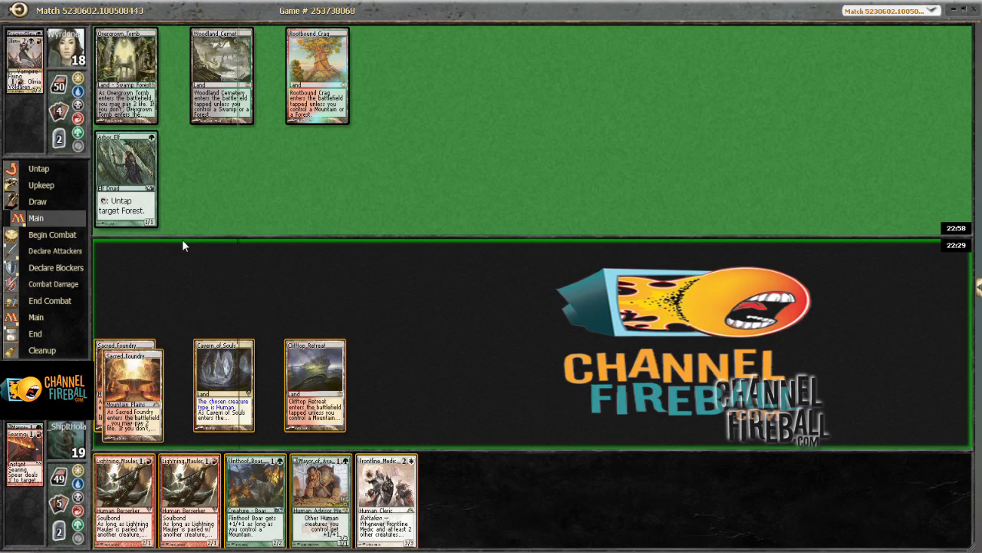
mouse_move(215, 210)
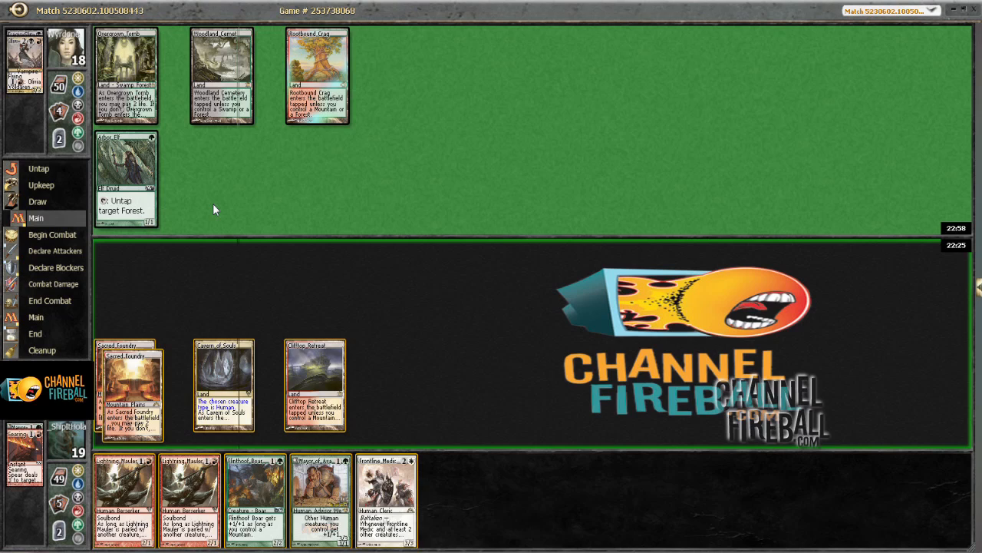
mouse_move(250, 222)
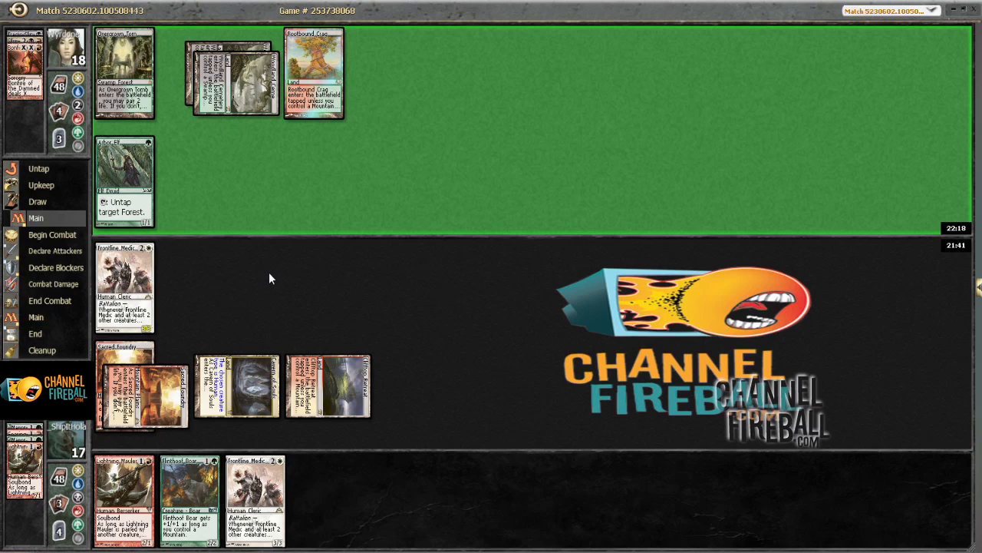
mouse_move(253, 288)
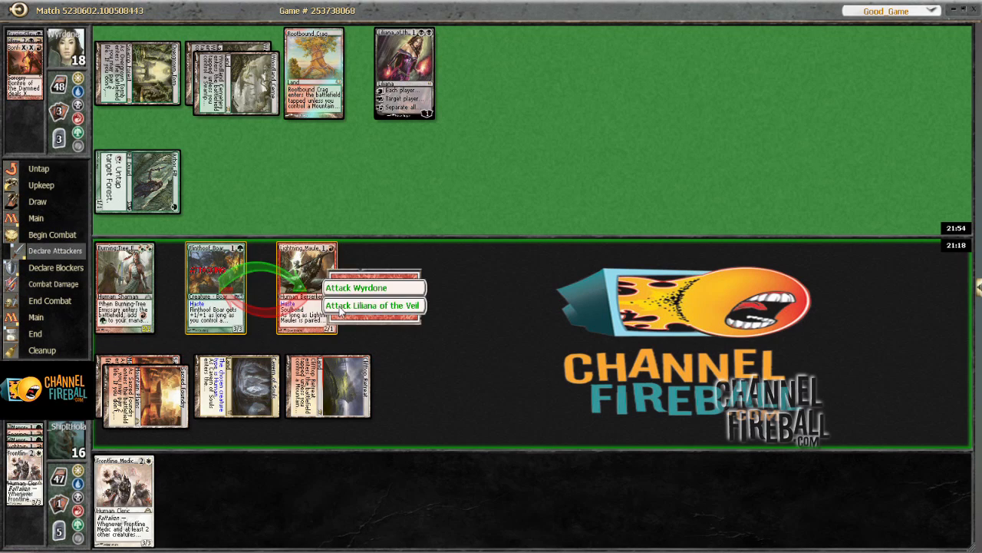
Send the attacker at Liliana of the Veil from the target popup
click(374, 305)
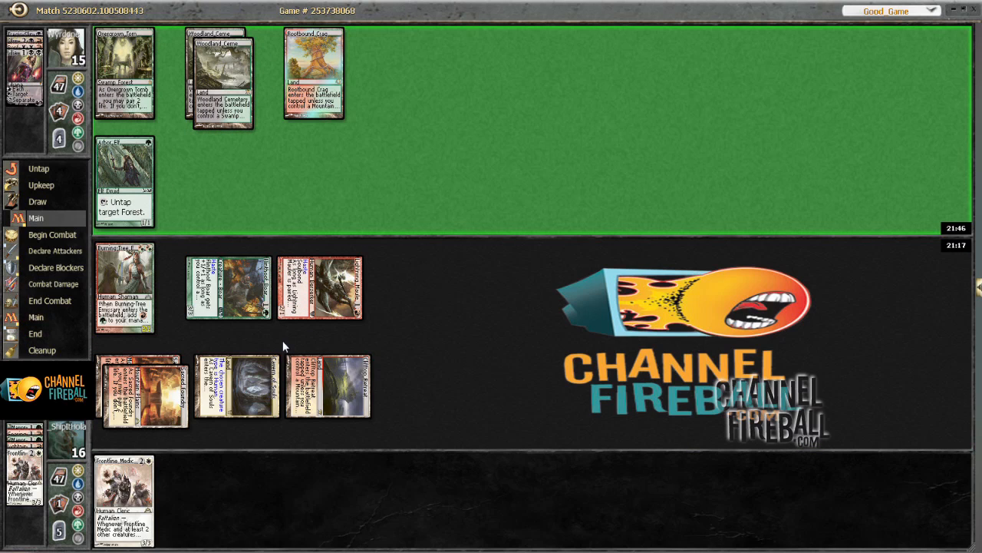
mouse_move(249, 340)
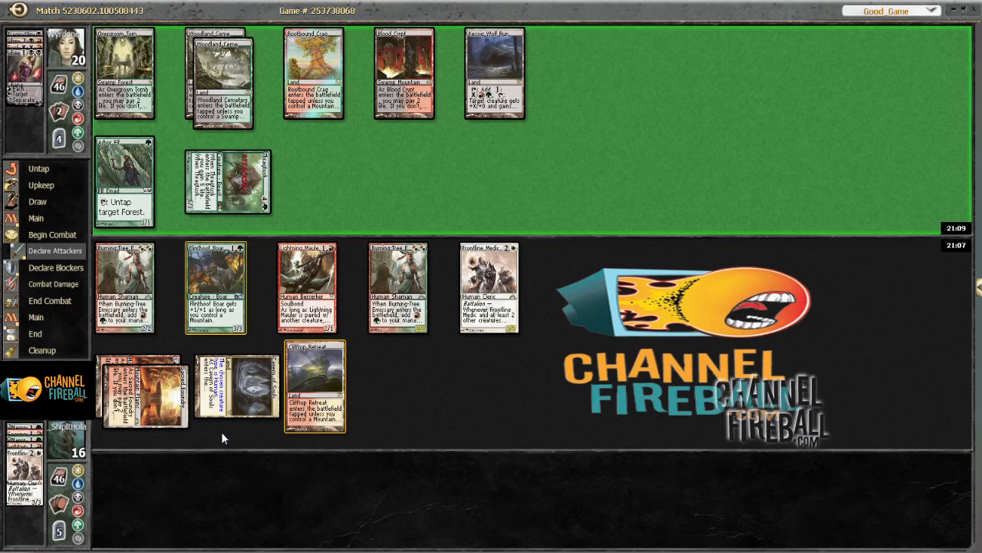
mouse_move(230, 426)
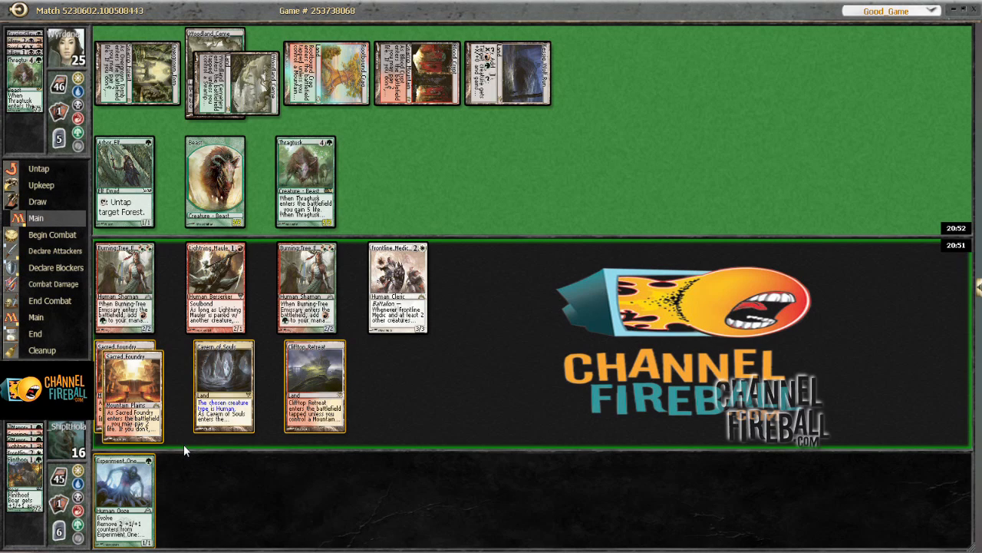
mouse_move(332, 298)
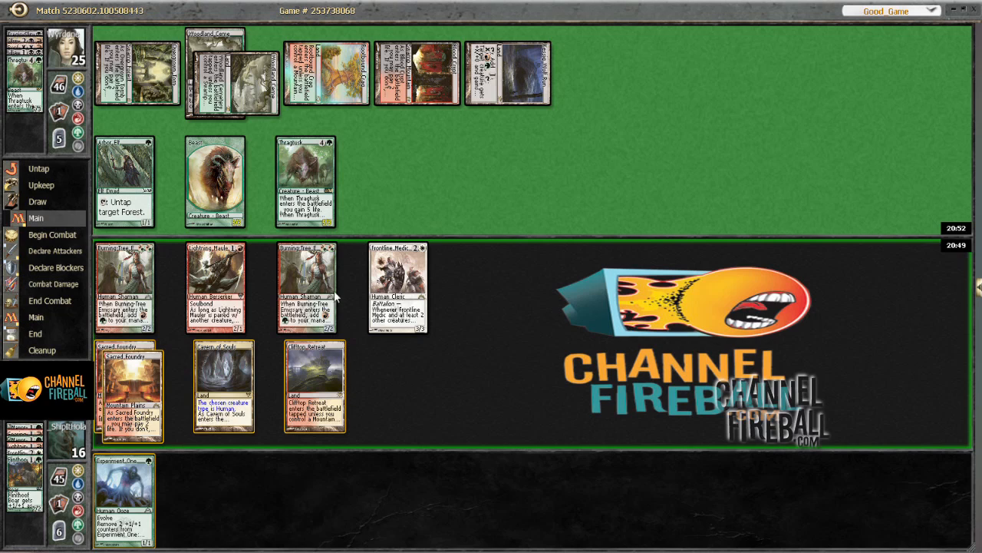
mouse_move(409, 380)
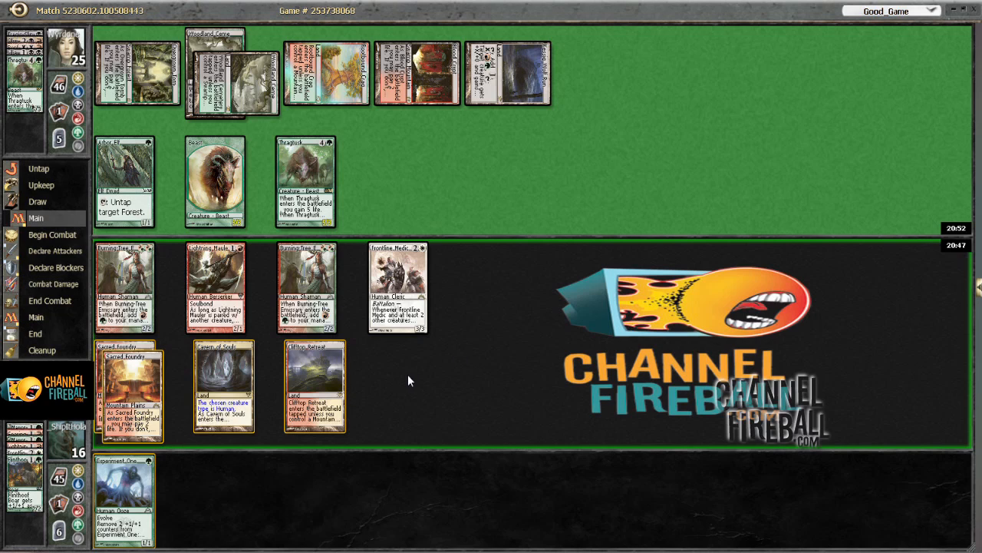
mouse_move(413, 387)
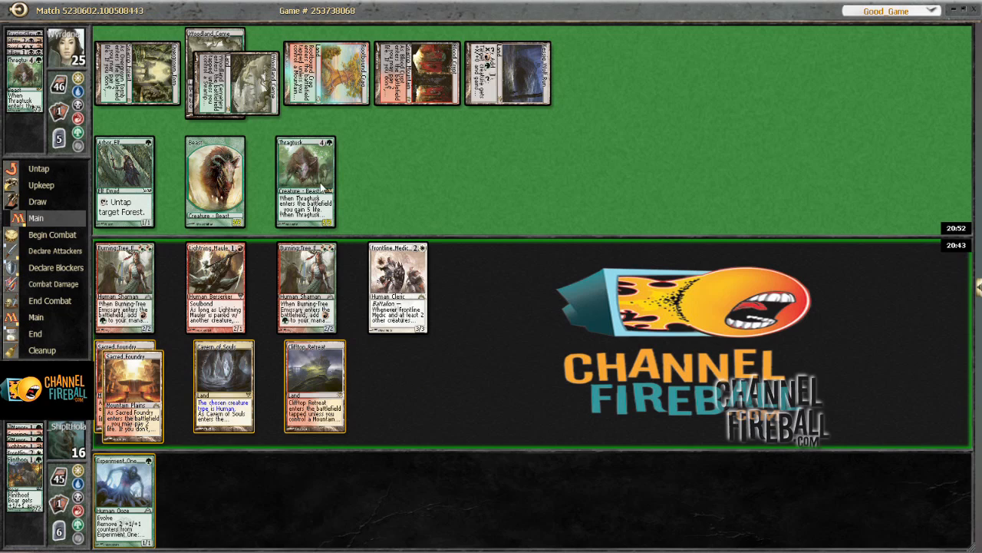
mouse_move(324, 222)
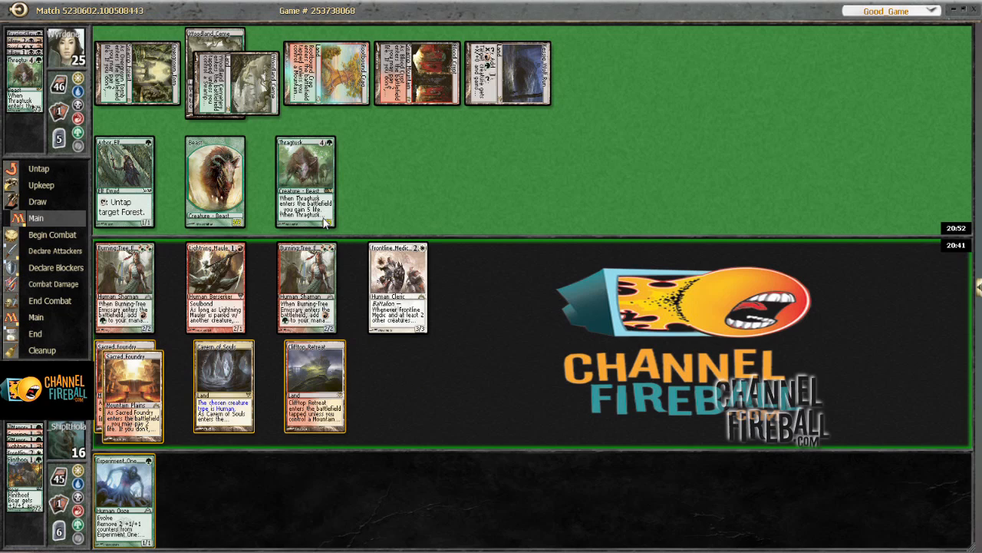
mouse_move(345, 363)
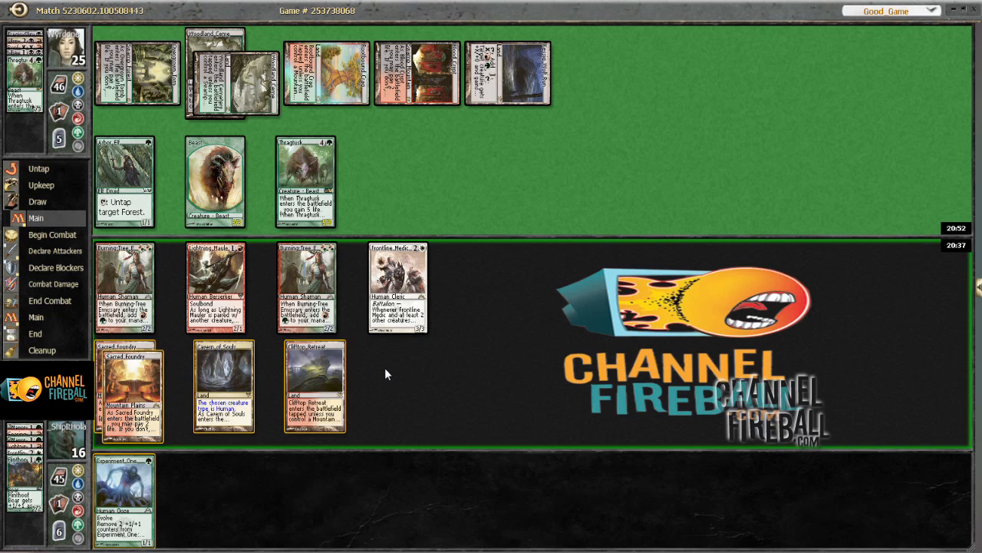
mouse_move(386, 366)
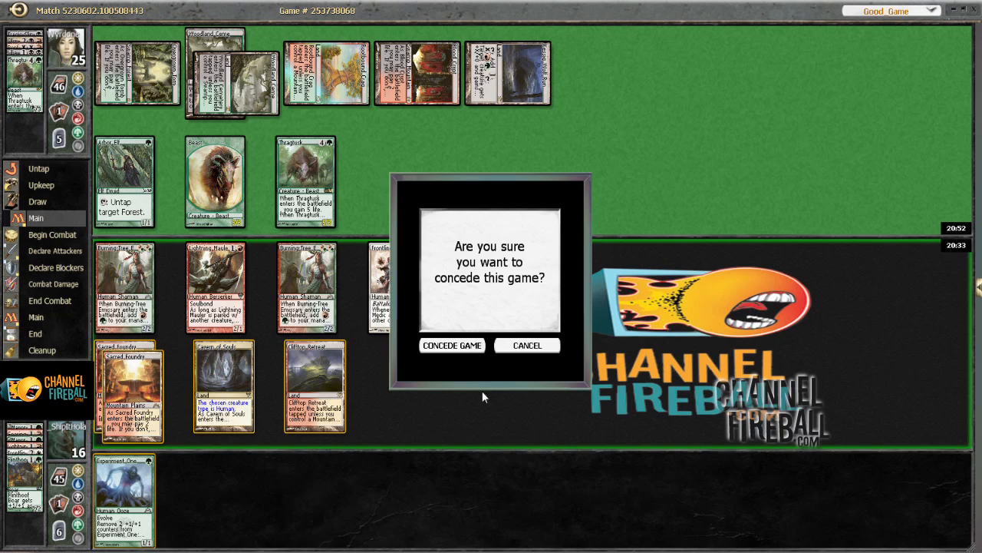
Confirm Concede Game and acknowledge the turn 8 defeat result
click(452, 345)
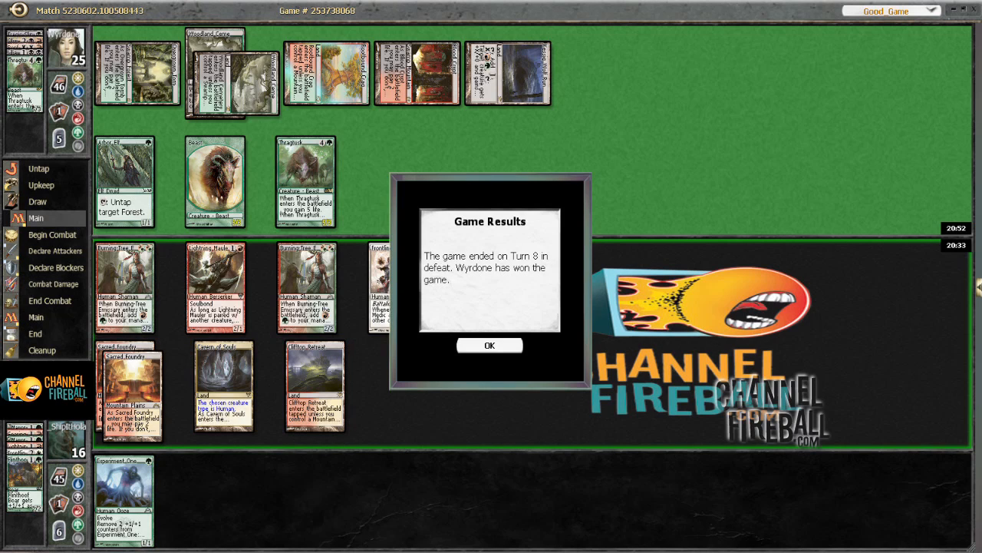
click(489, 345)
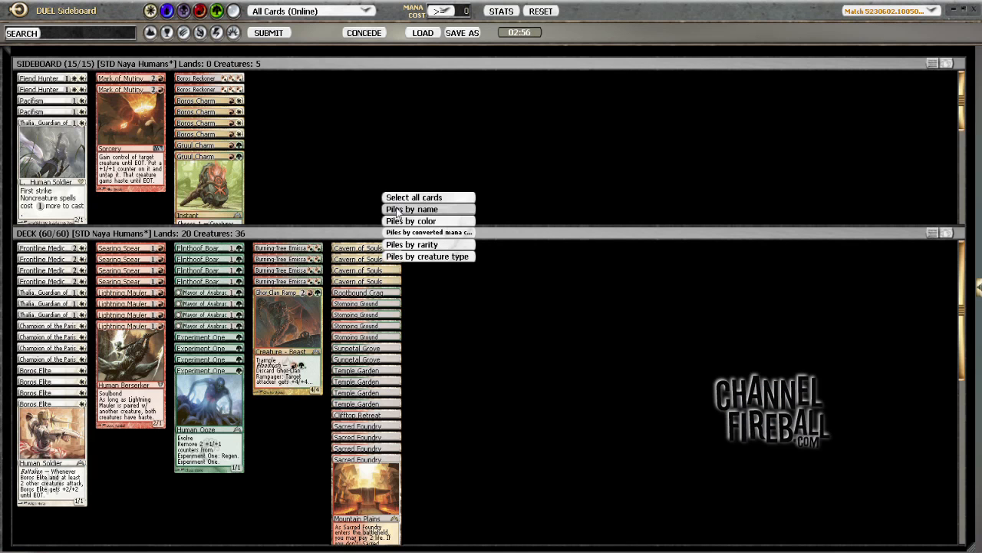
Regroup the sideboard cards into alphabetical piles by name
click(411, 208)
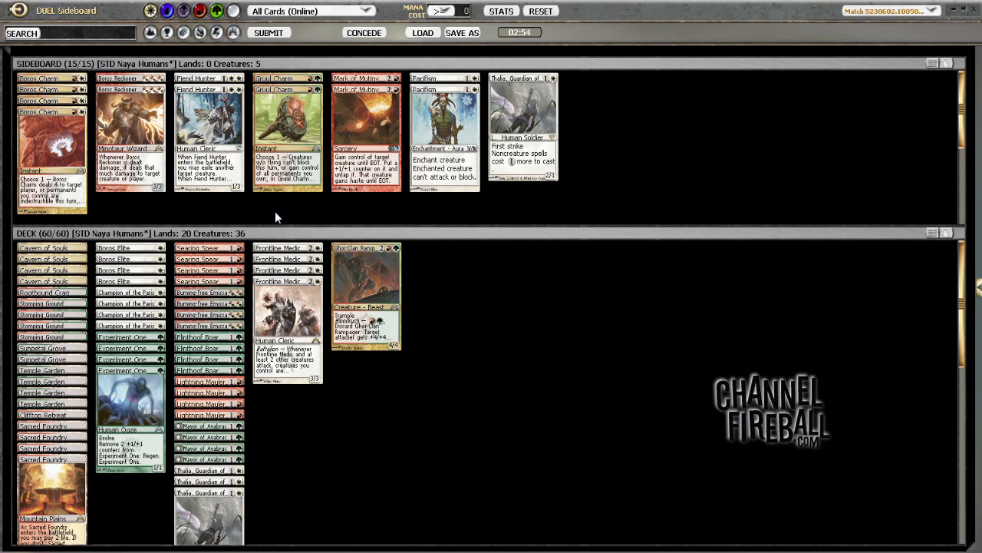
mouse_move(161, 211)
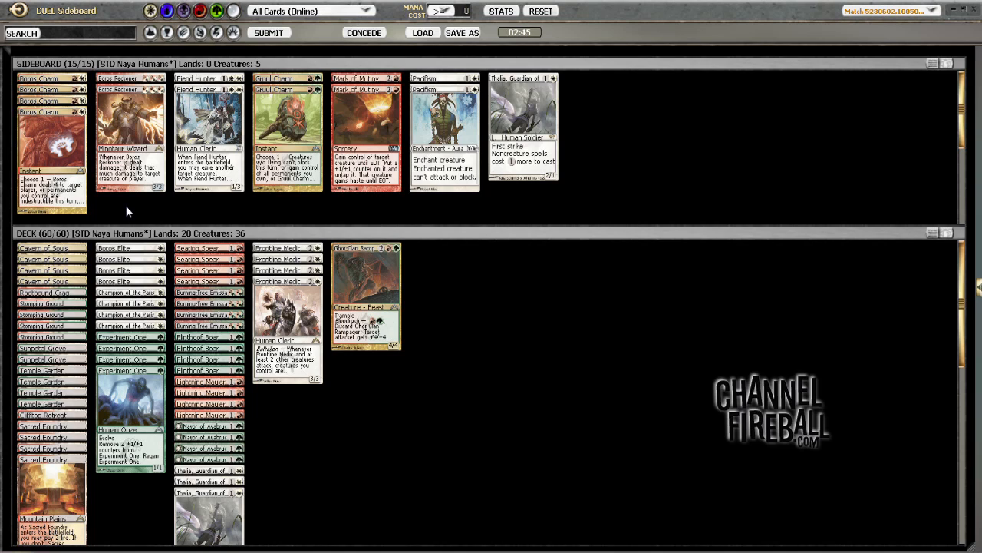
mouse_move(298, 223)
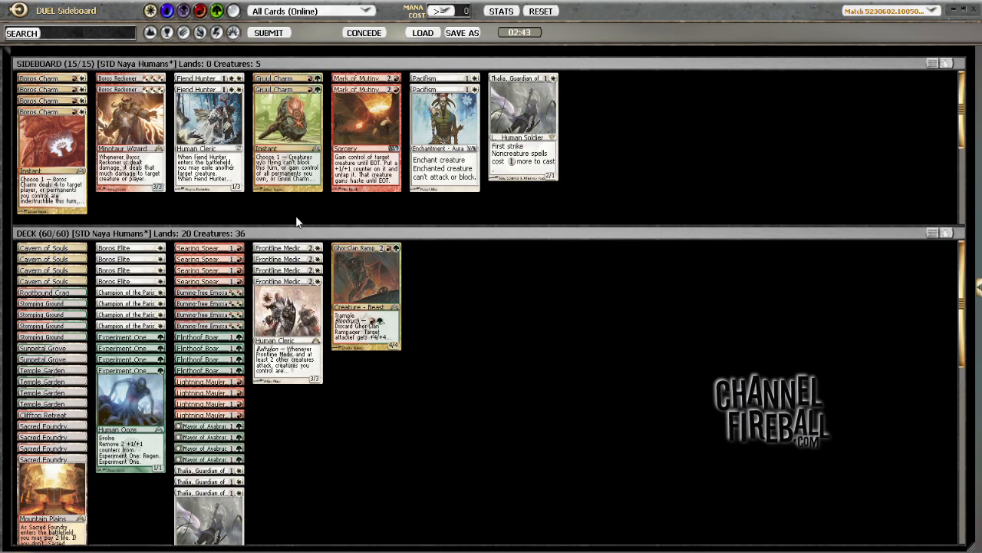
mouse_move(388, 215)
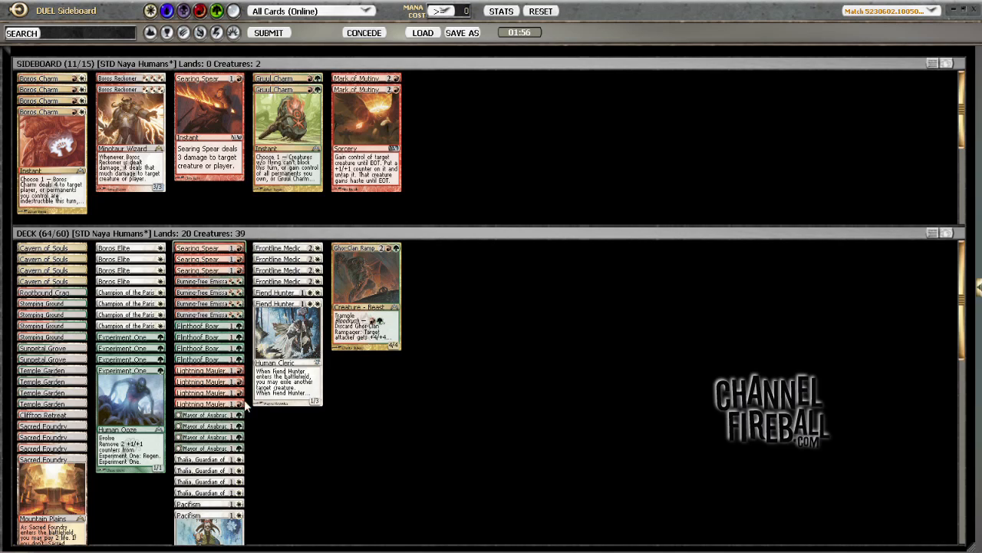
mouse_move(380, 459)
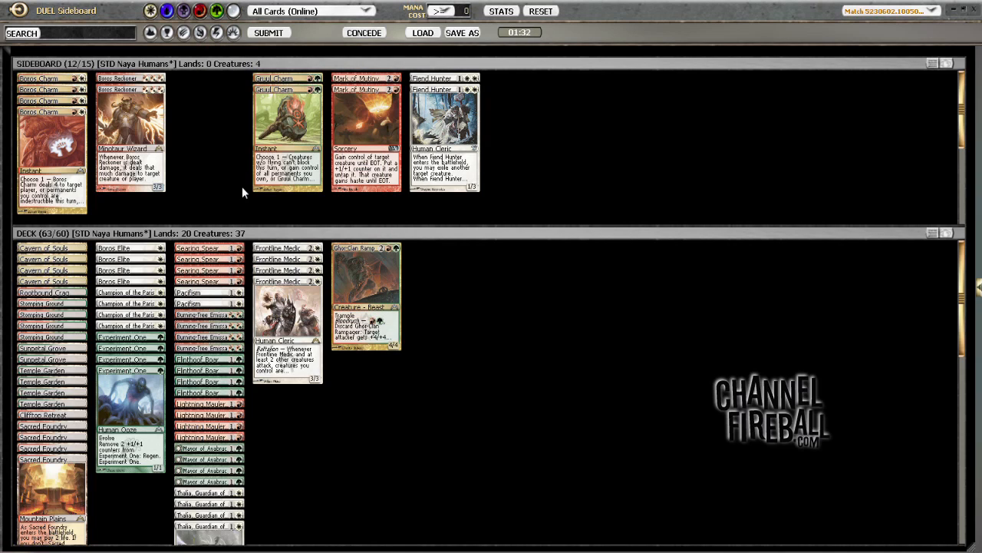
mouse_move(227, 201)
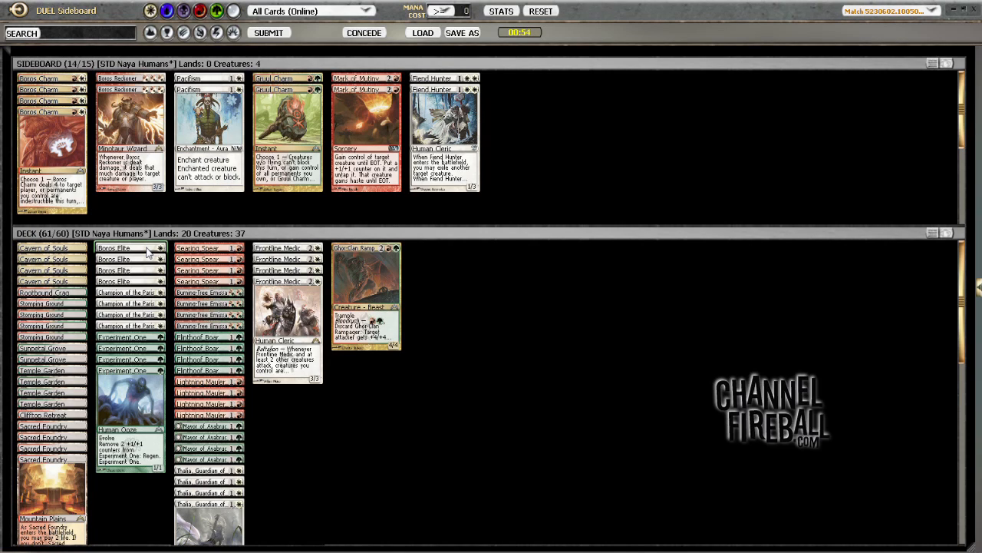
mouse_move(131, 247)
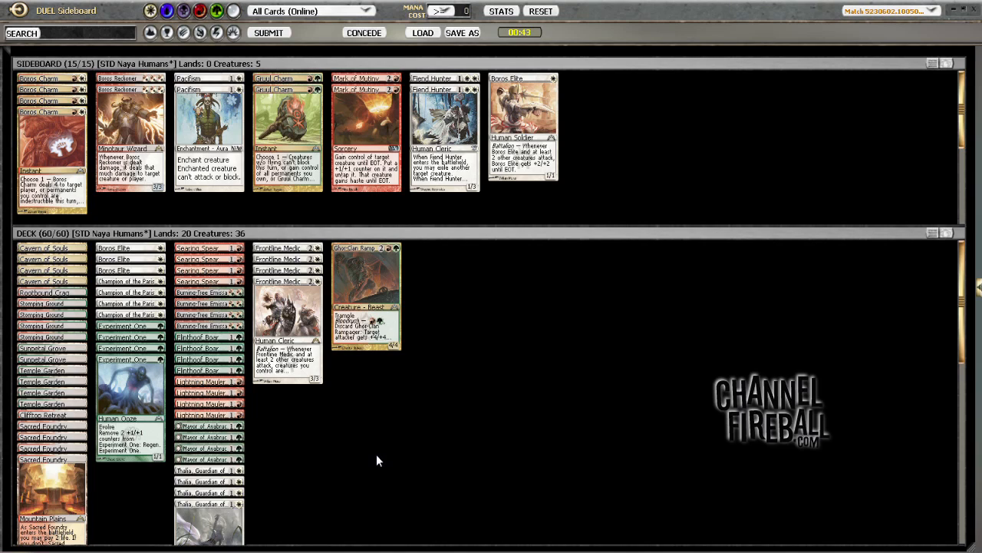
mouse_move(382, 445)
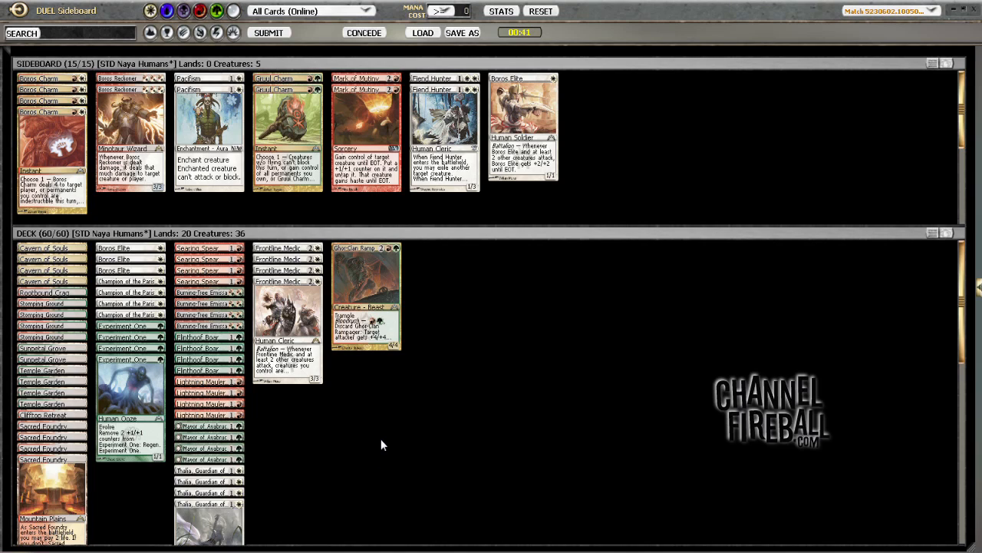
mouse_move(398, 389)
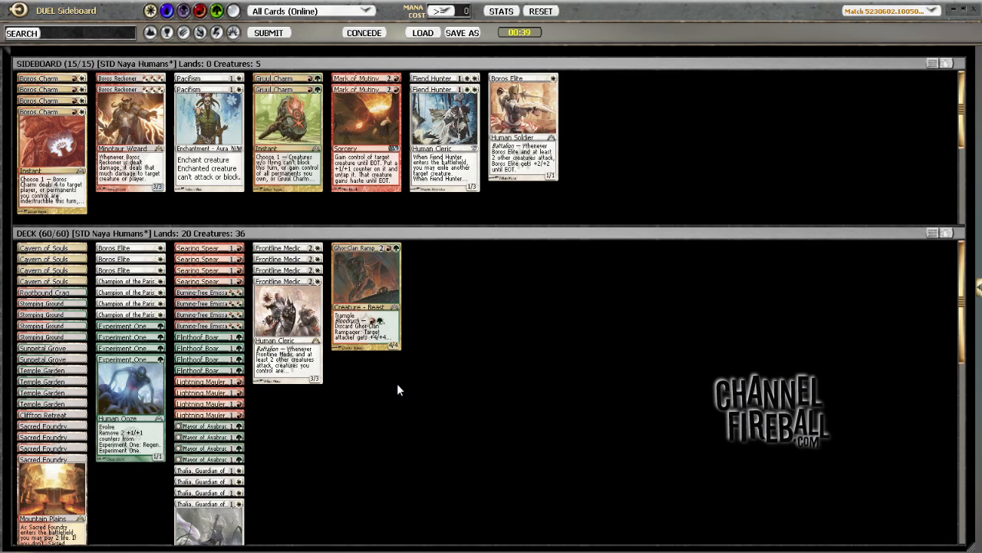
mouse_move(334, 417)
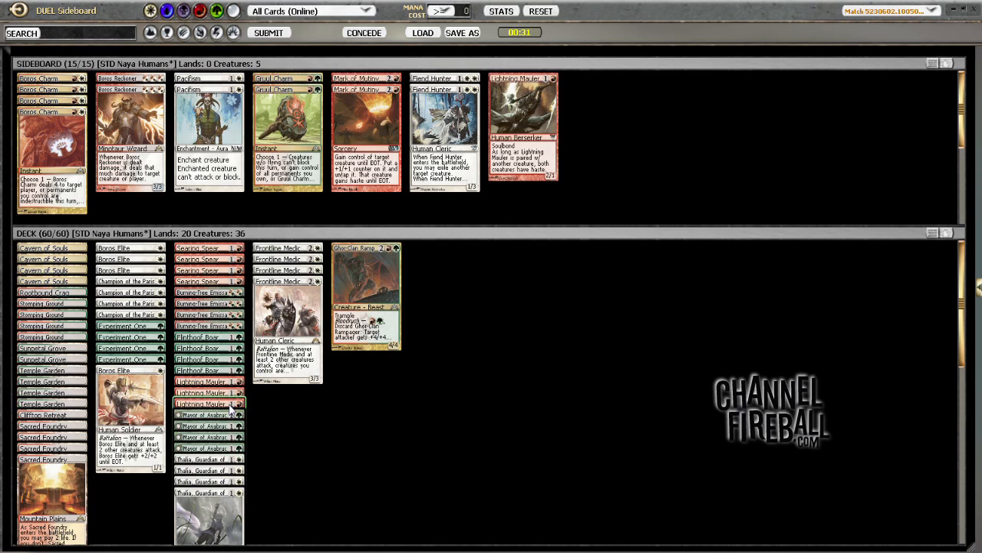
mouse_move(482, 325)
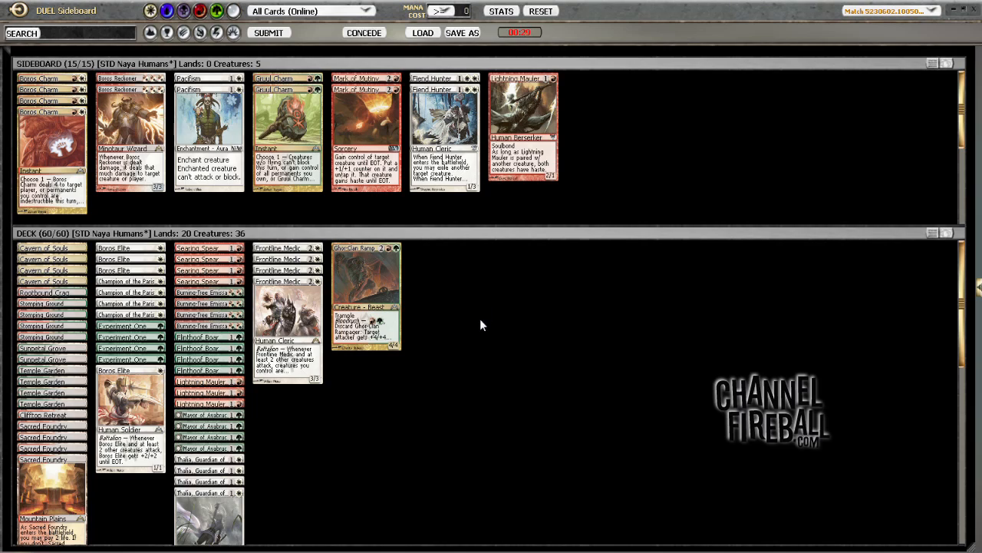
mouse_move(411, 320)
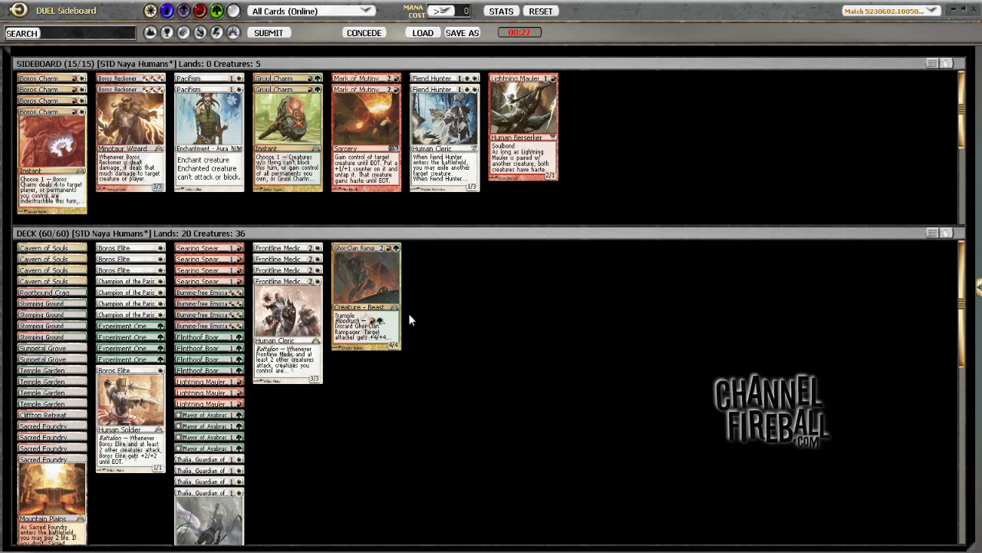